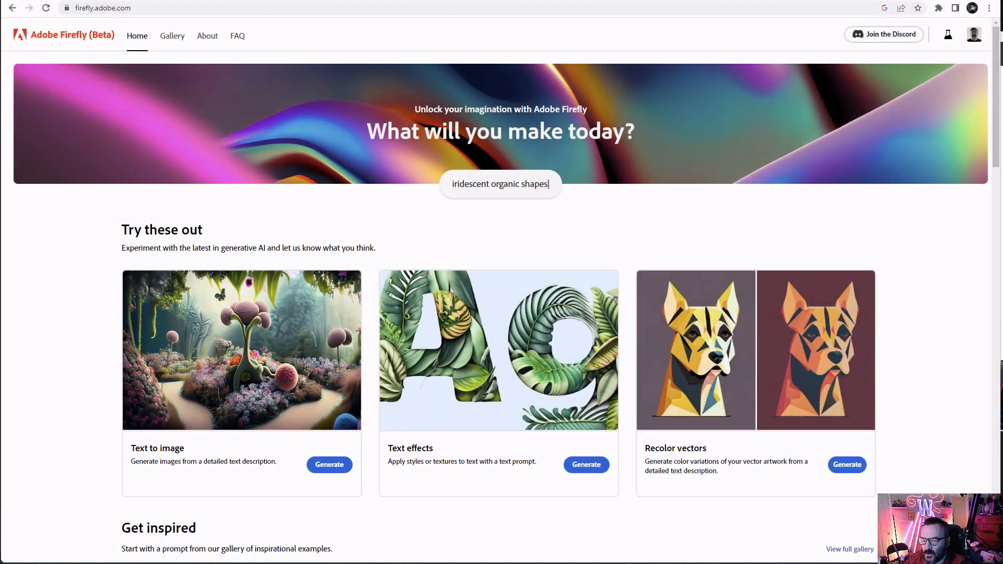
Step: Generate watercolour images of an angry gnome eating a mushroom with Art content type
type("painting of mountains and")
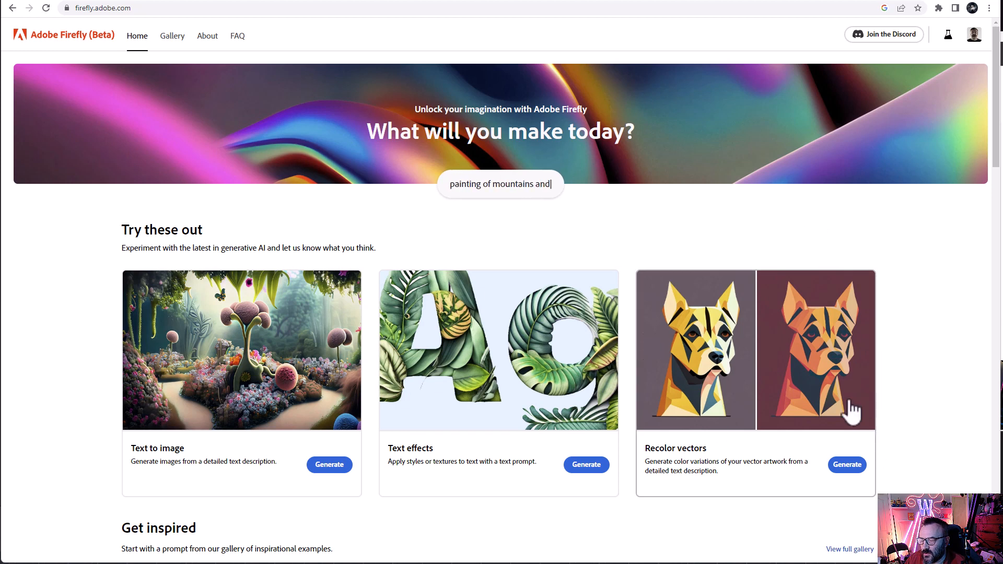
type("trees")
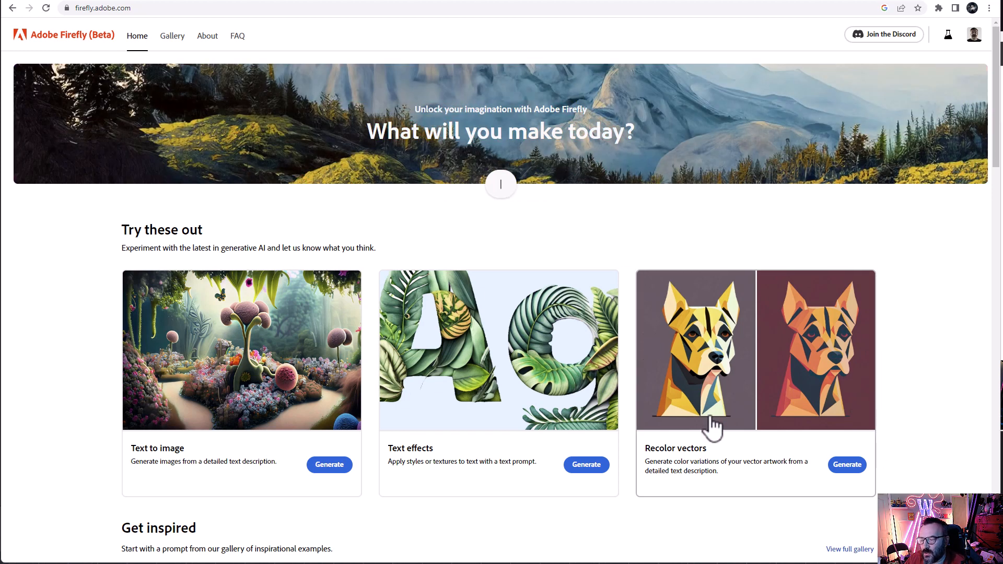
type("layered paper gall")
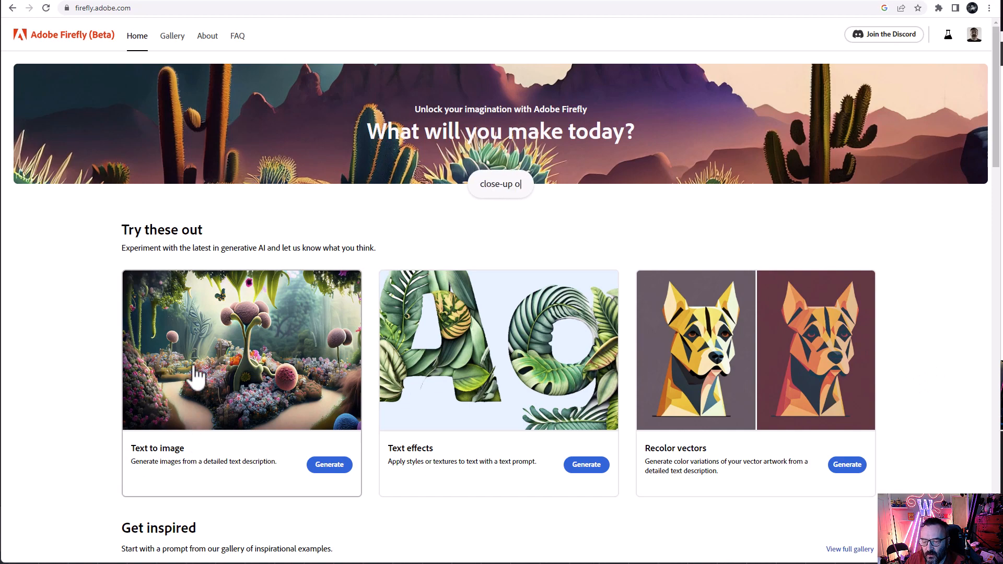
left_click(329, 464)
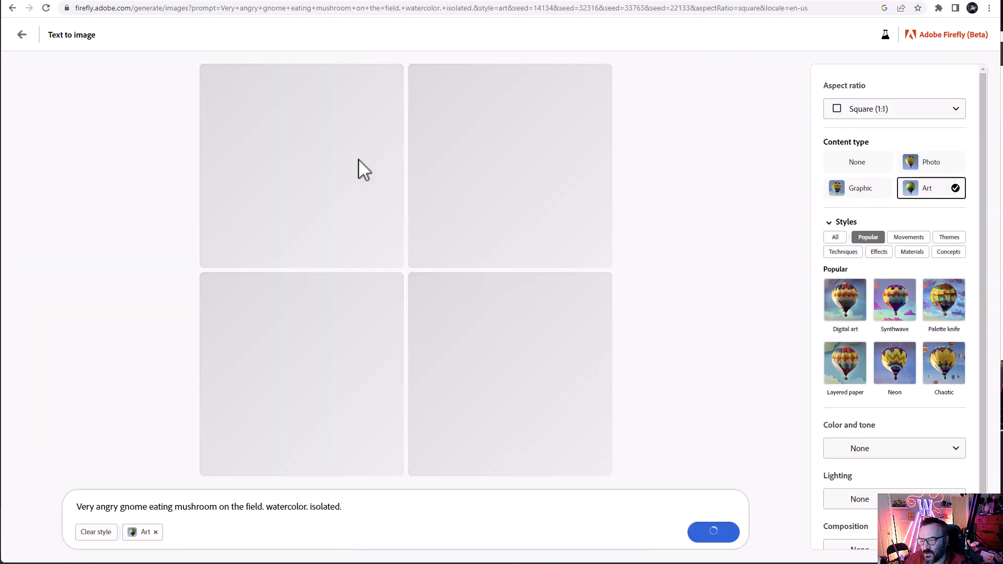
mouse_move(791, 205)
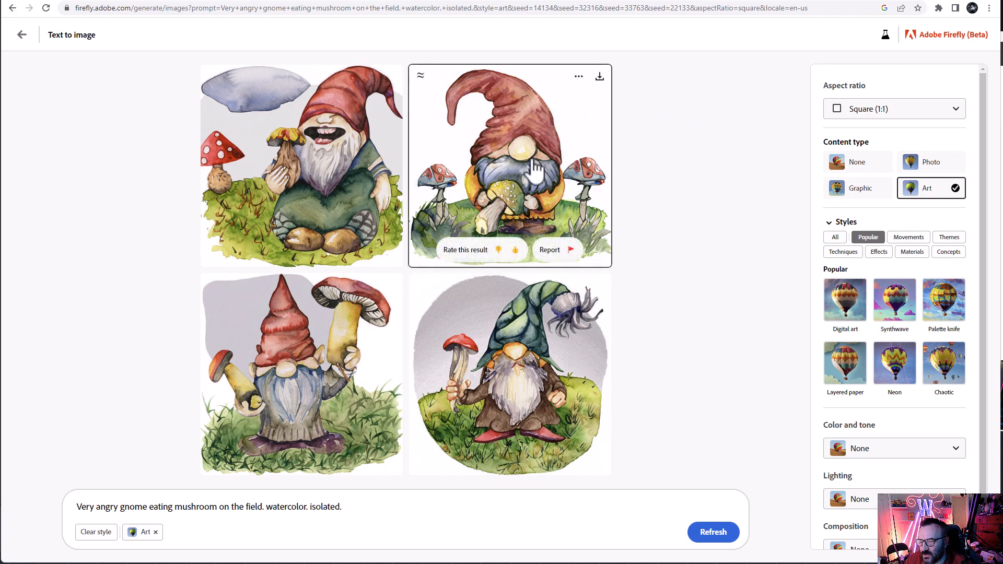
Step: Enlarge the gnome between two toadstools and download it as a JPG
left_click(508, 165)
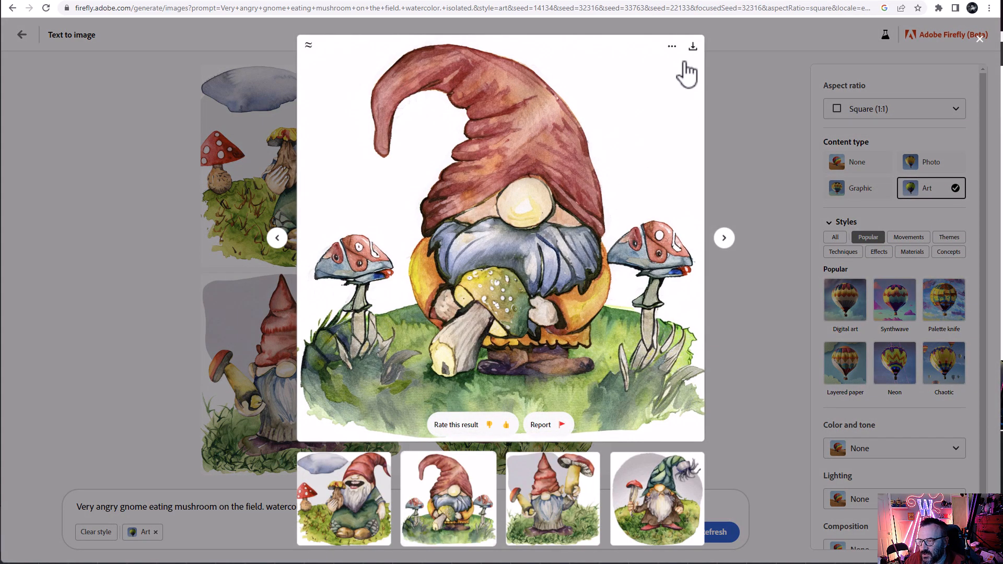
mouse_move(602, 176)
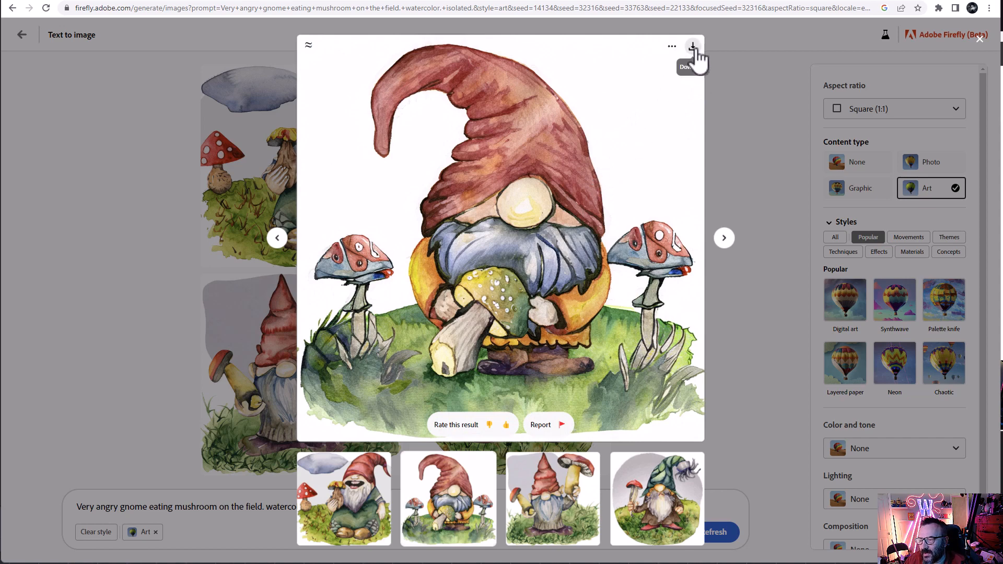
left_click(693, 46)
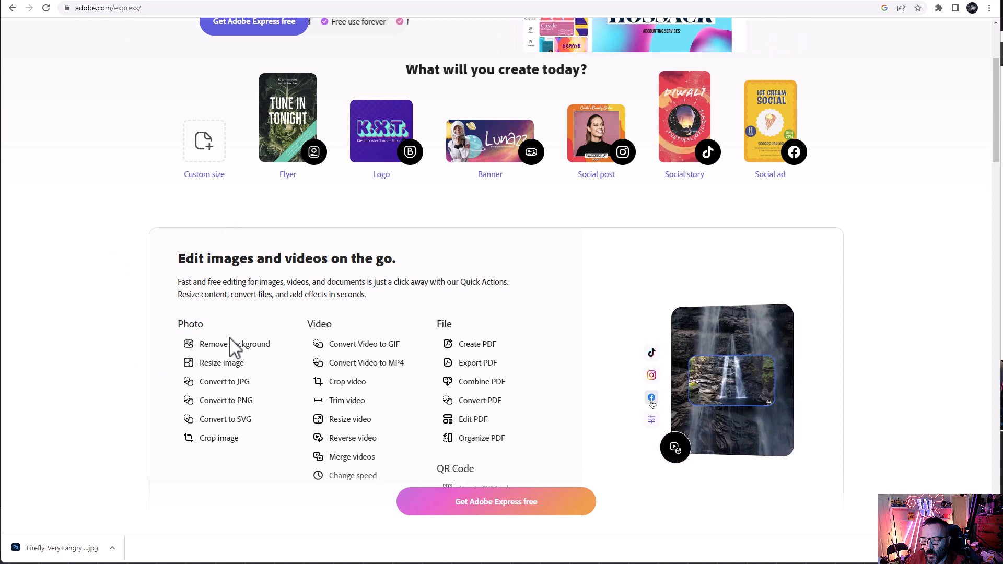
mouse_move(226, 419)
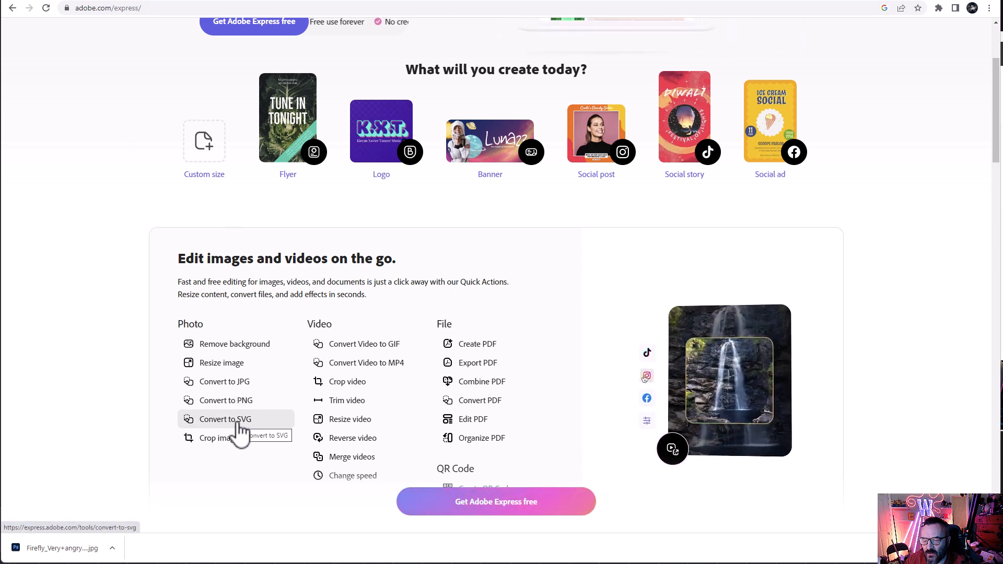
Step: Start the Convert to SVG tool in Adobe Express for the gnome JPG
left_click(225, 419)
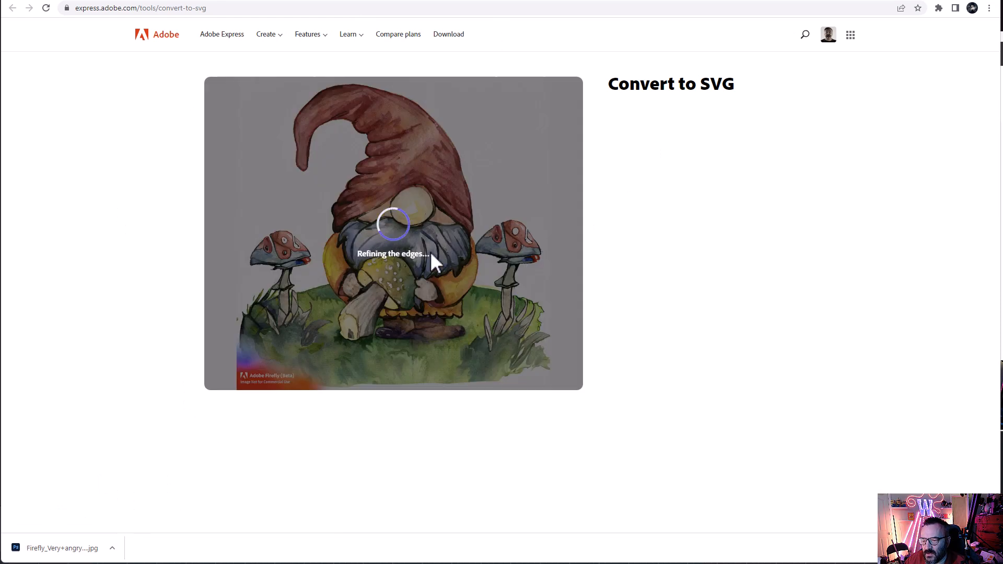
mouse_move(499, 253)
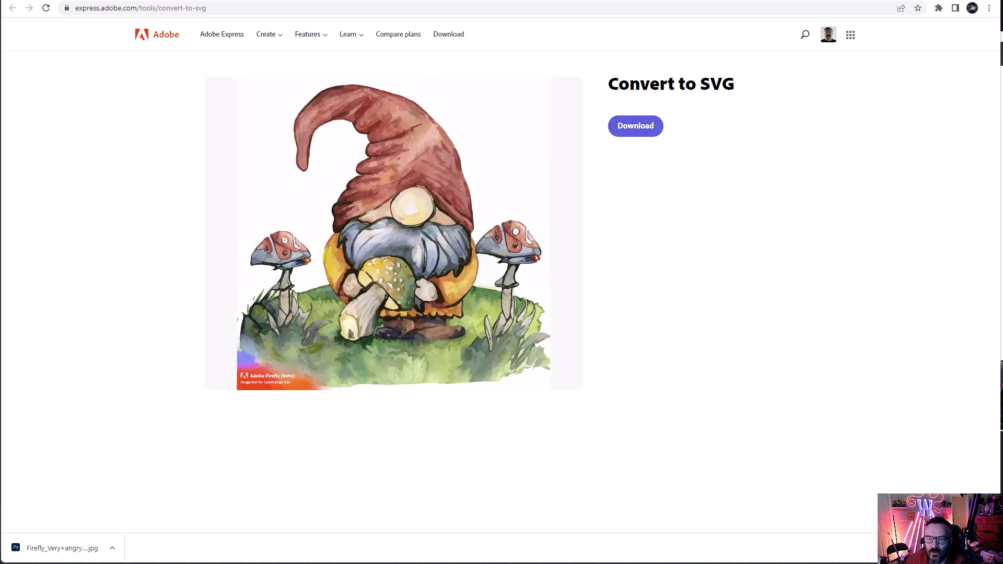
Step: Download the gnome SVG and load it into Firefly's Recolor vectors tool
left_click(12, 7)
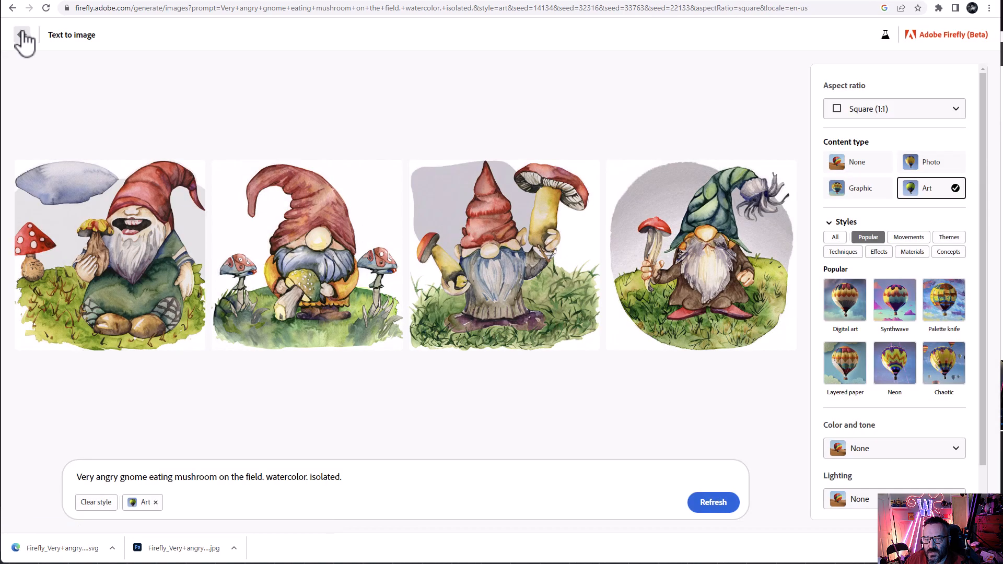
left_click(24, 41)
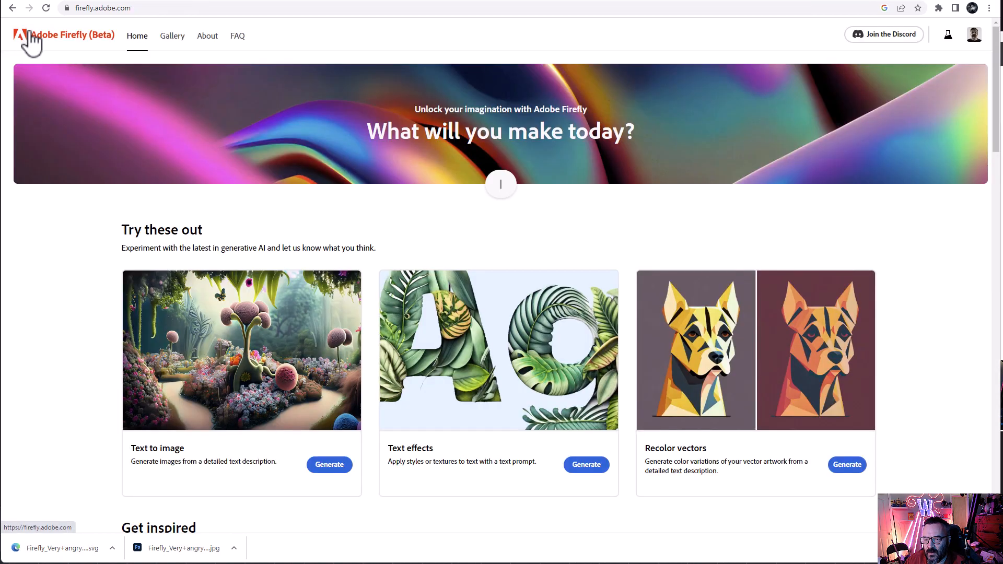
left_click(846, 464)
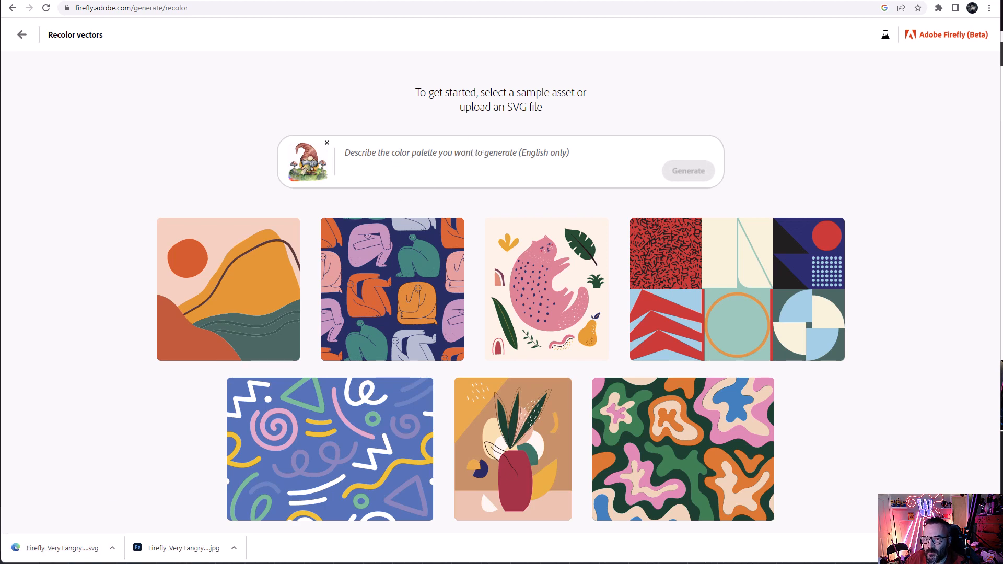
mouse_move(417, 177)
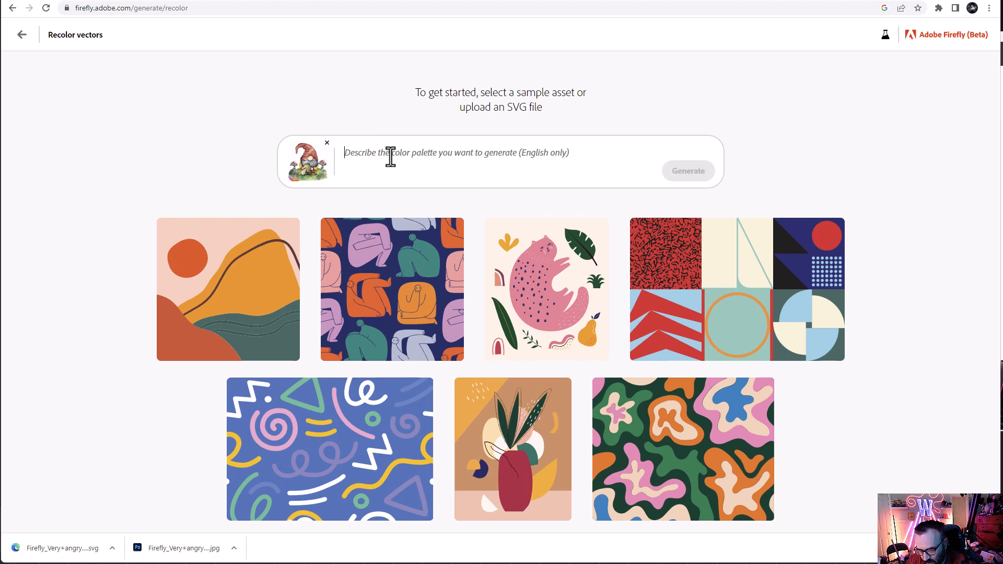
Step: Generate recolourings of the gnome with the palette 'Rococo, pastel colors'
type("Rococo")
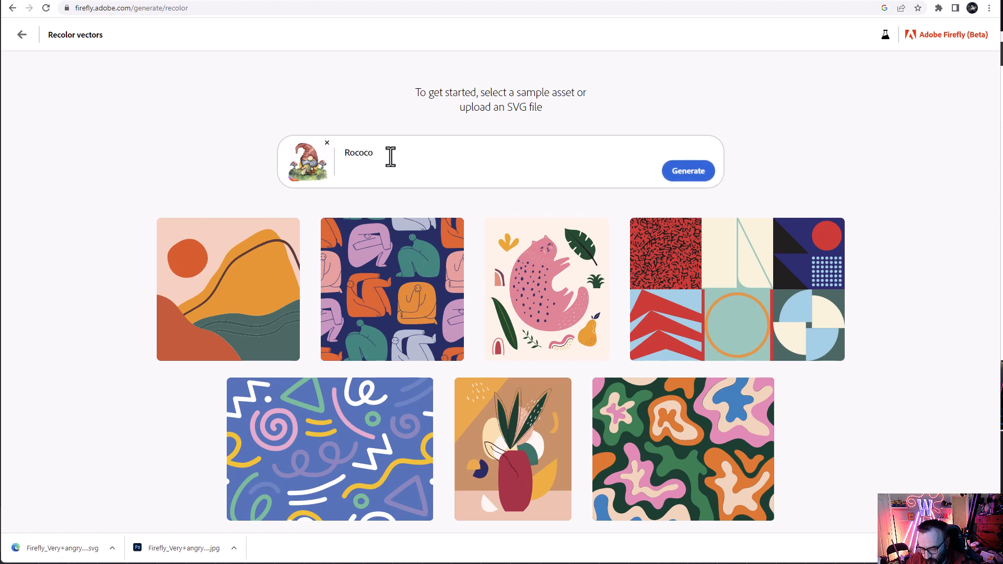
type(", pastel colors")
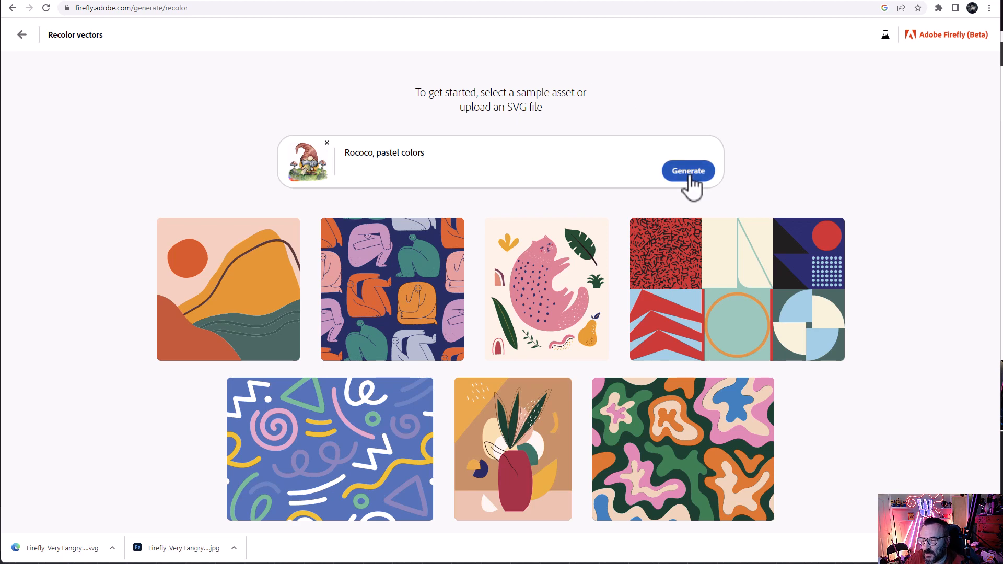
left_click(688, 170)
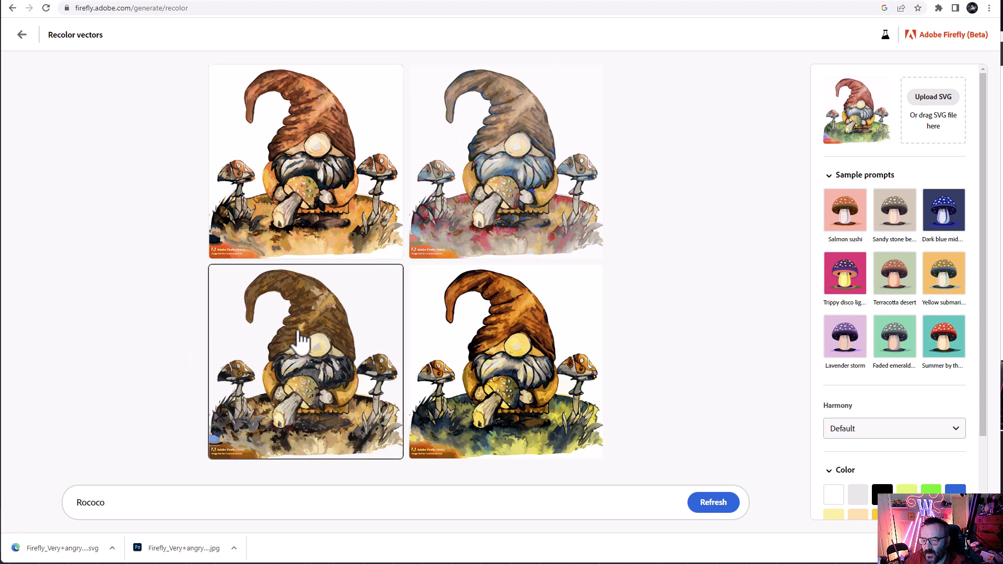
mouse_move(540, 225)
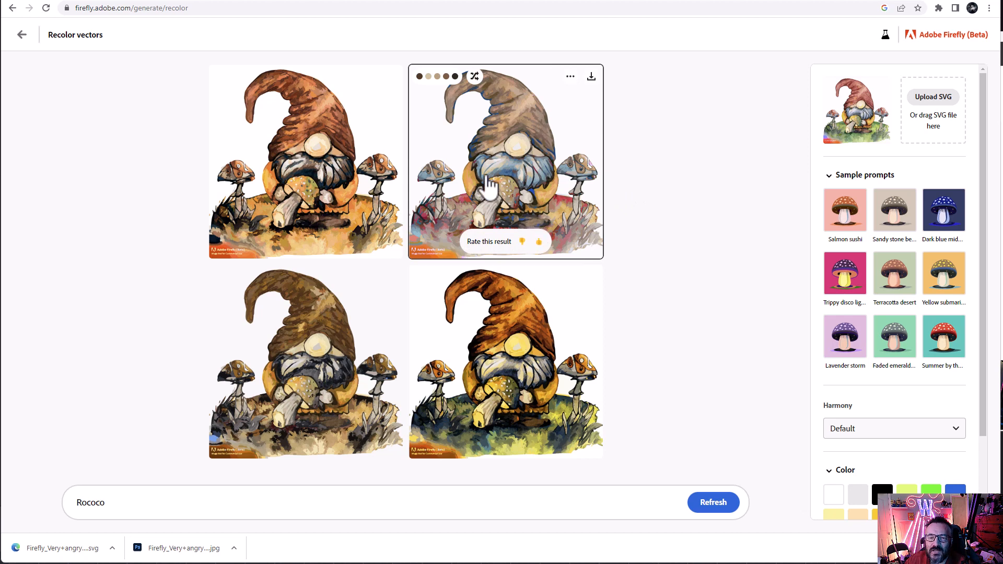
Step: Scroll the options panel down to browse sample palettes and colour choices
scroll("down", 3)
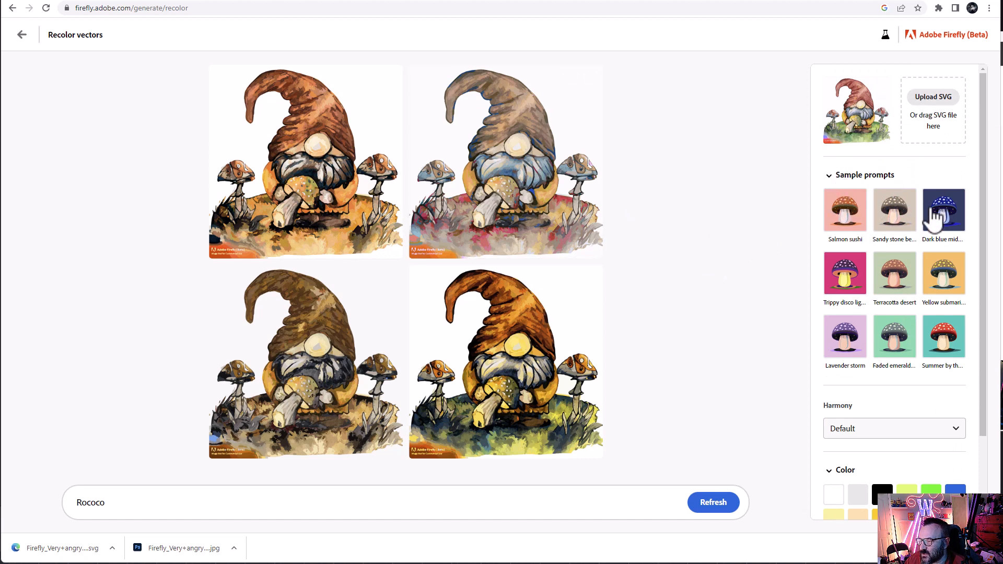
scroll("down", 3)
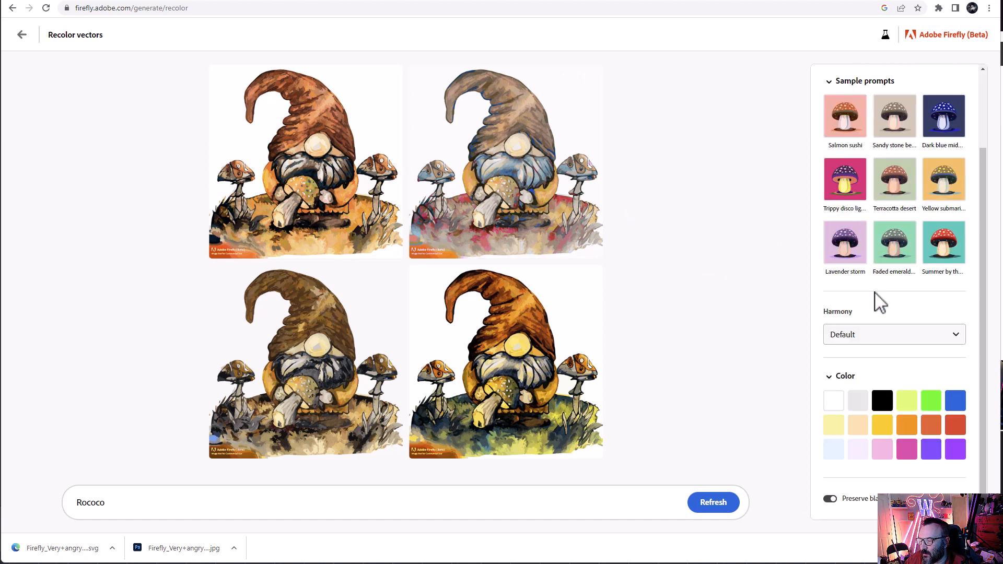
Step: Keep the Default harmony, recolour the gnome with the Yellow submarine palette, then leave the page
left_click(893, 334)
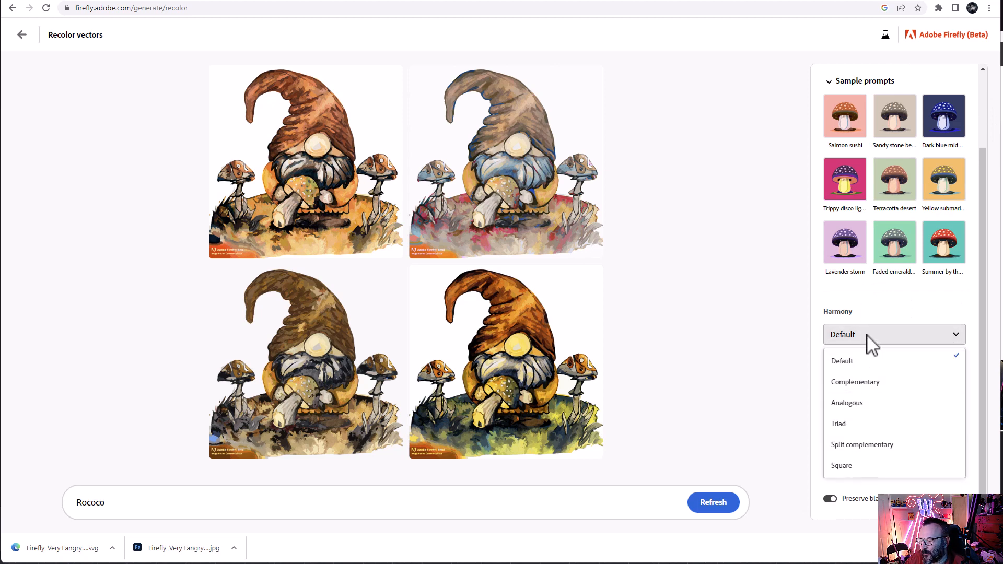
left_click(892, 334)
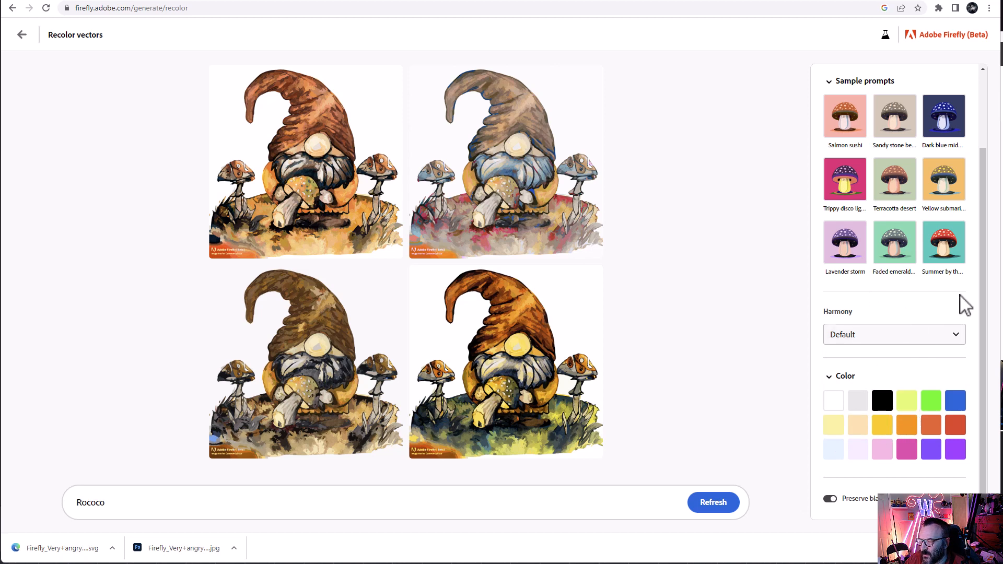
mouse_move(942, 182)
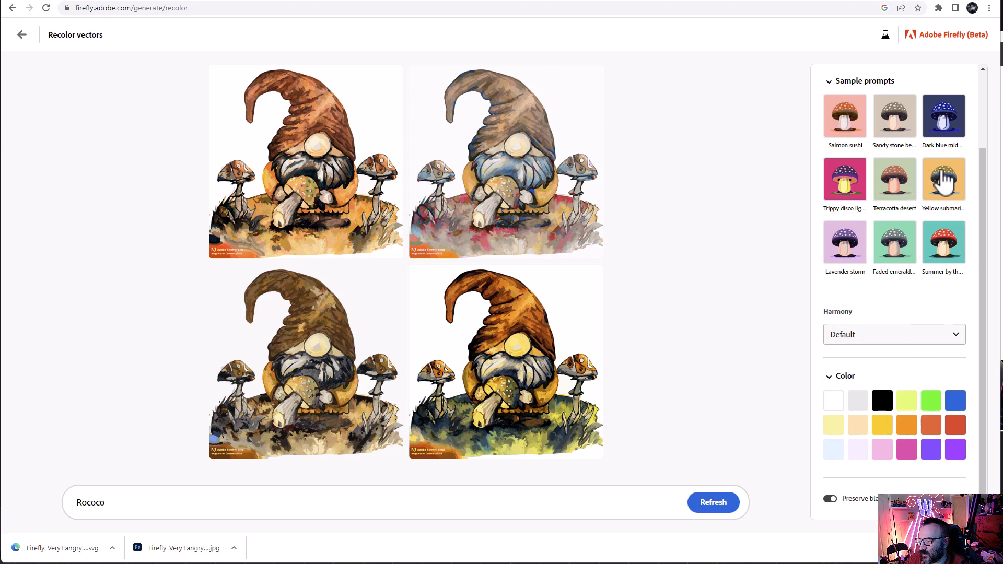
left_click(942, 179)
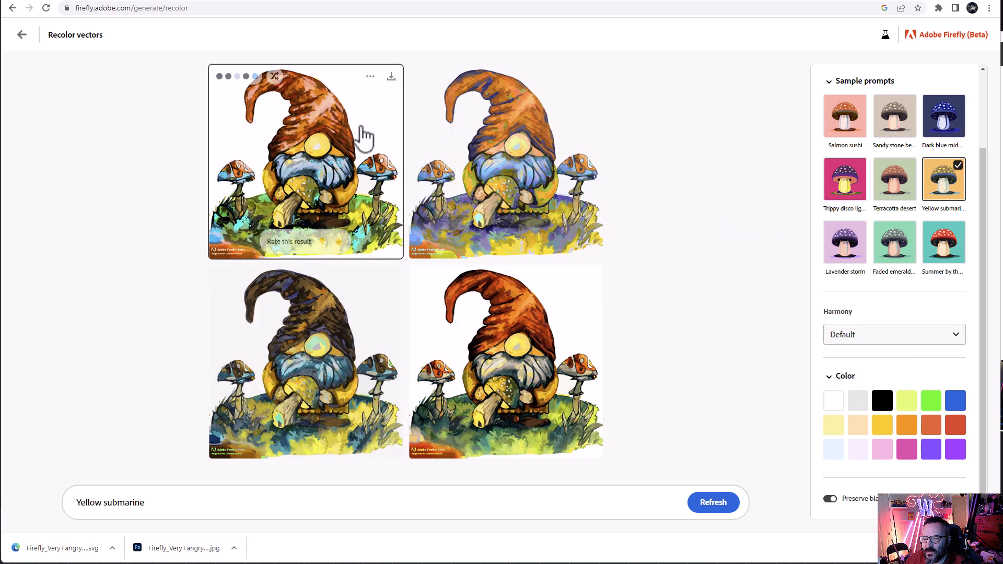
mouse_move(678, 307)
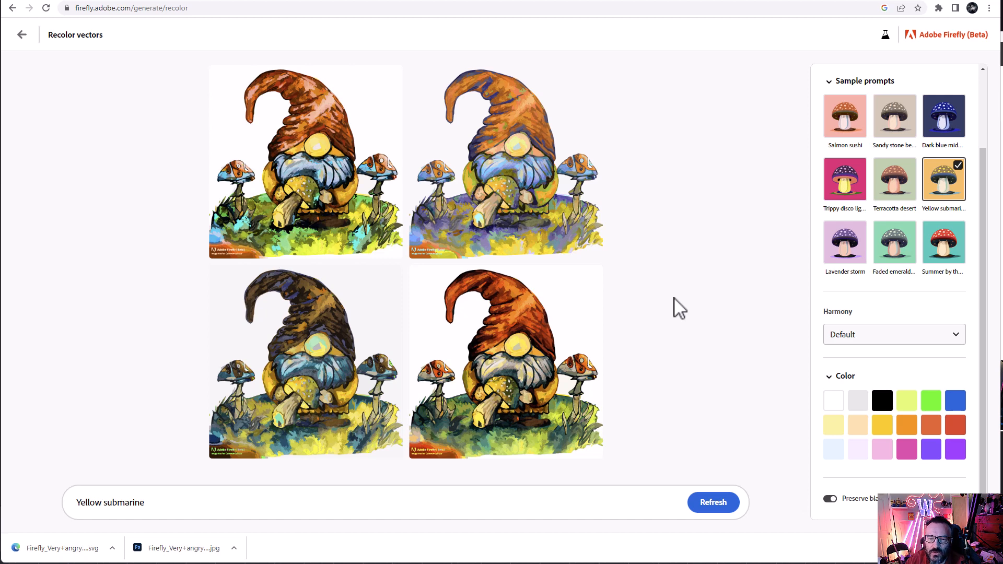
left_click(21, 34)
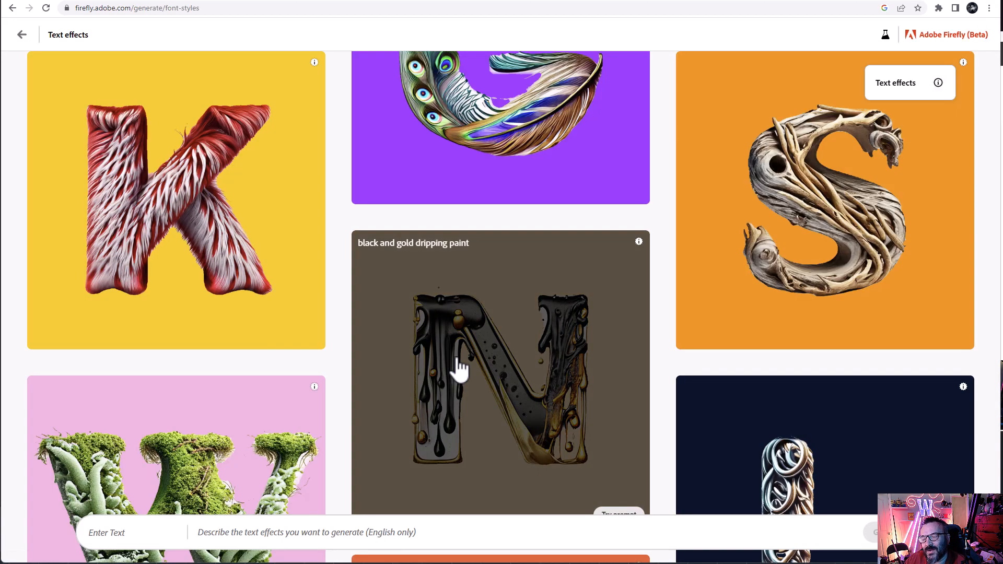
mouse_move(826, 263)
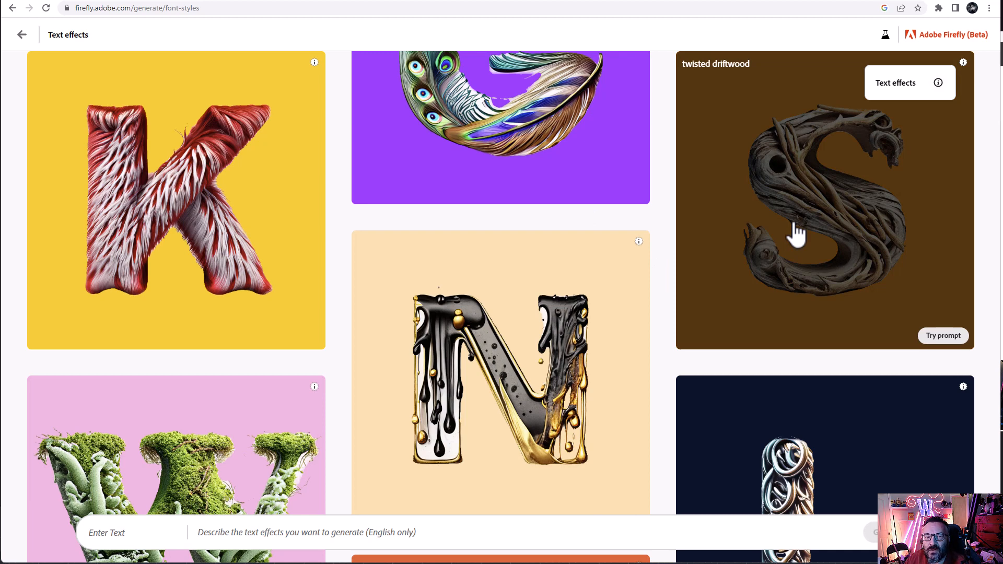
mouse_move(838, 241)
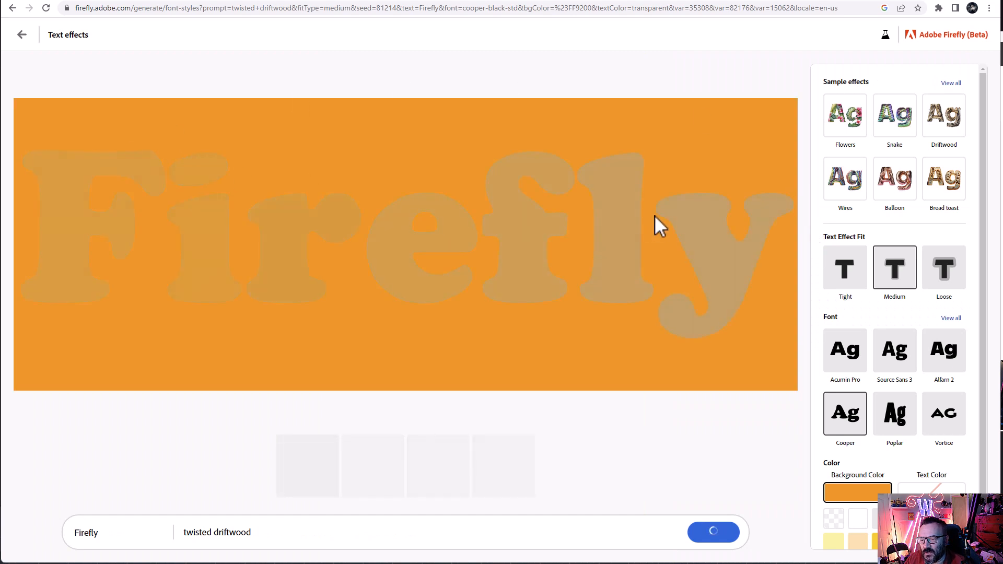
mouse_move(943, 268)
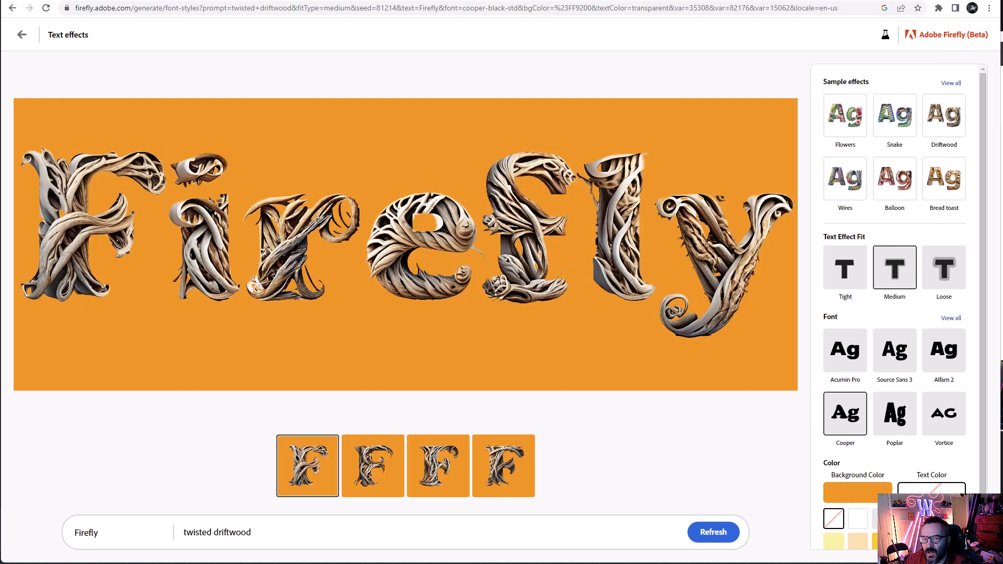
Step: Scroll down to view the driftwood Firefly text effect variations
scroll("down", 3)
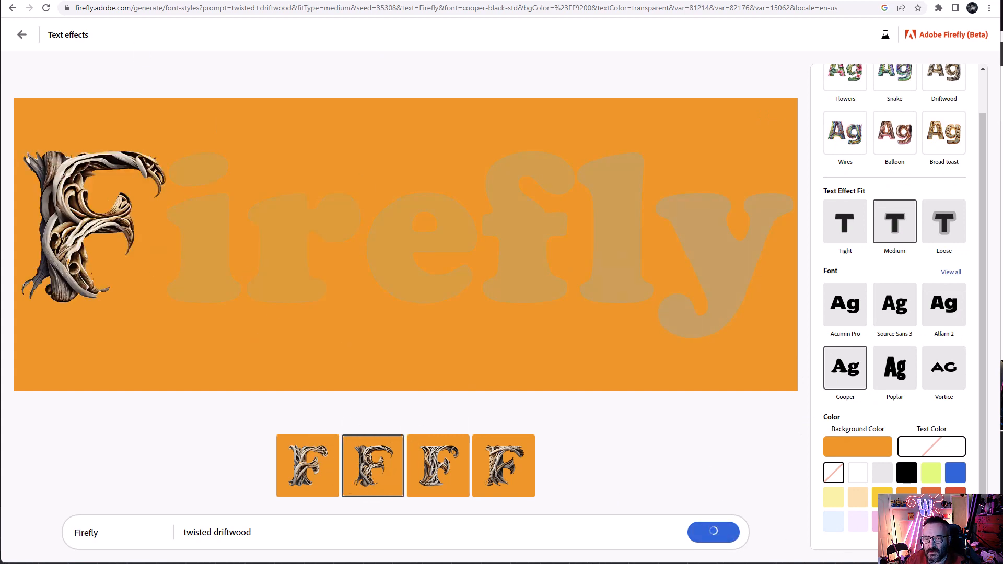
Step: Give the driftwood Firefly text a transparent background, another variation and Loose fit
left_click(856, 446)
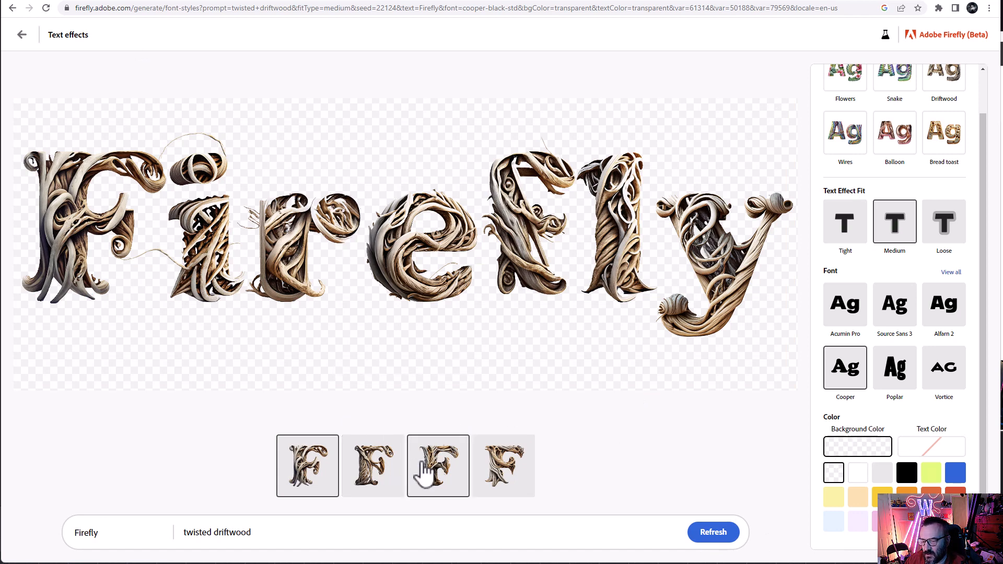
left_click(373, 466)
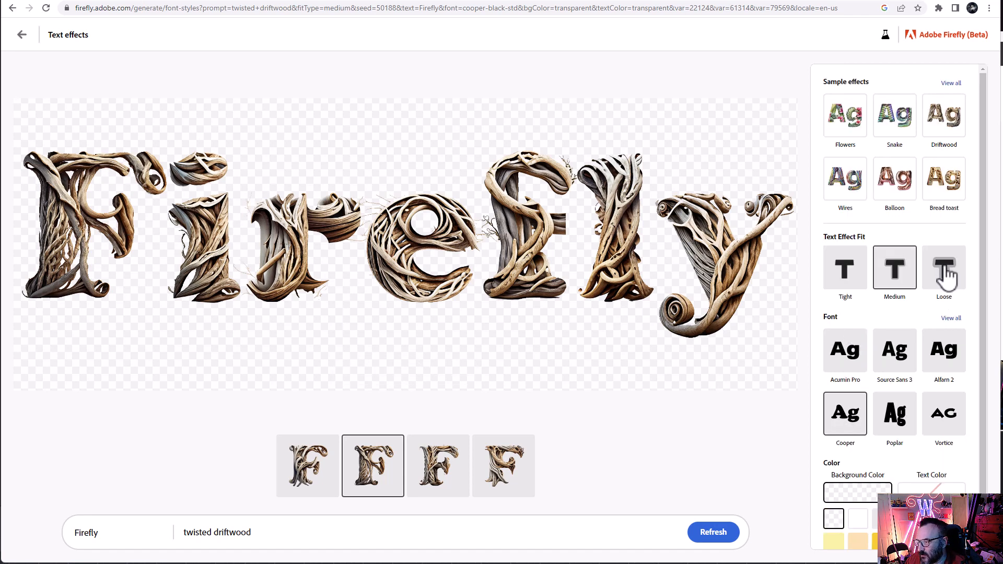
left_click(943, 268)
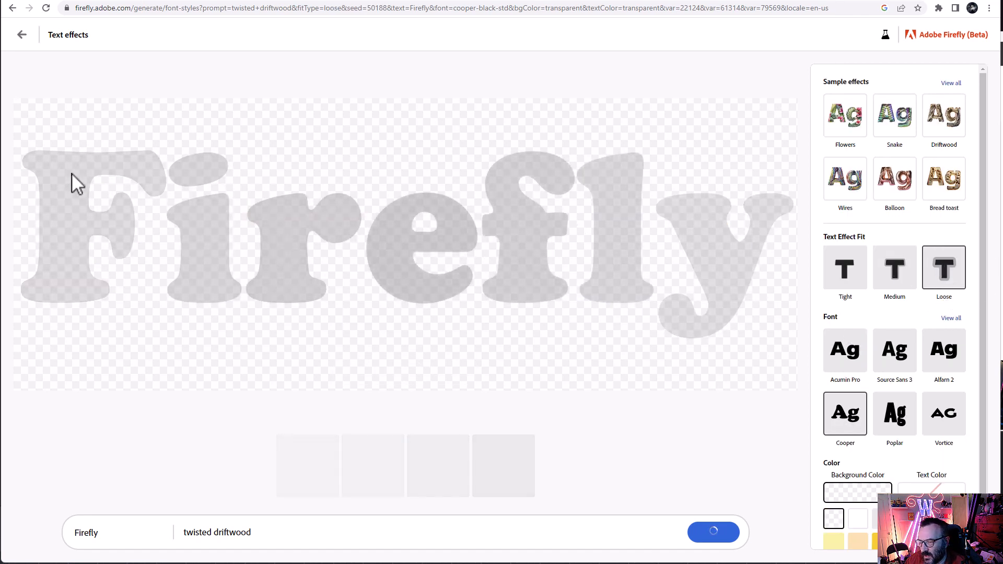
mouse_move(388, 175)
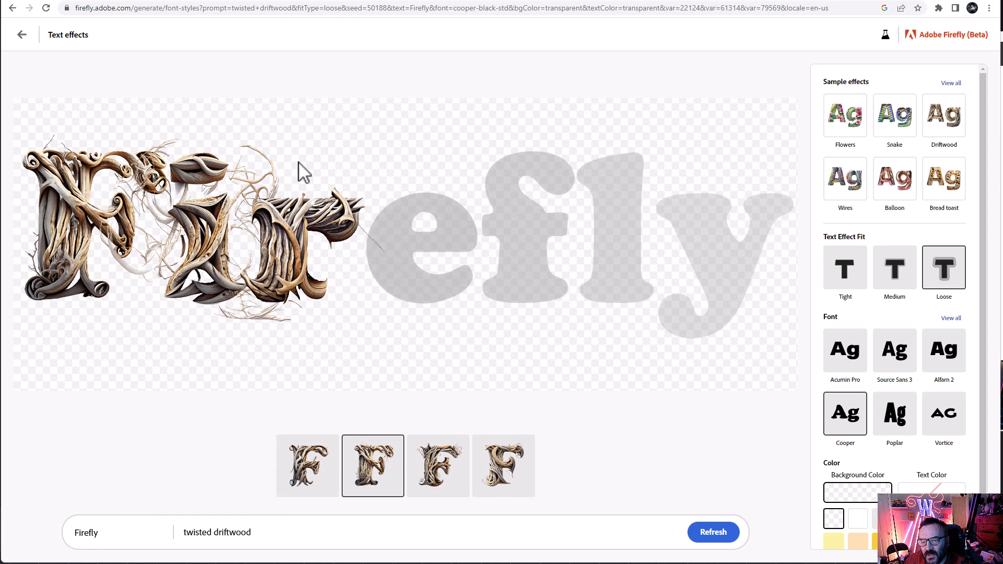
mouse_move(246, 157)
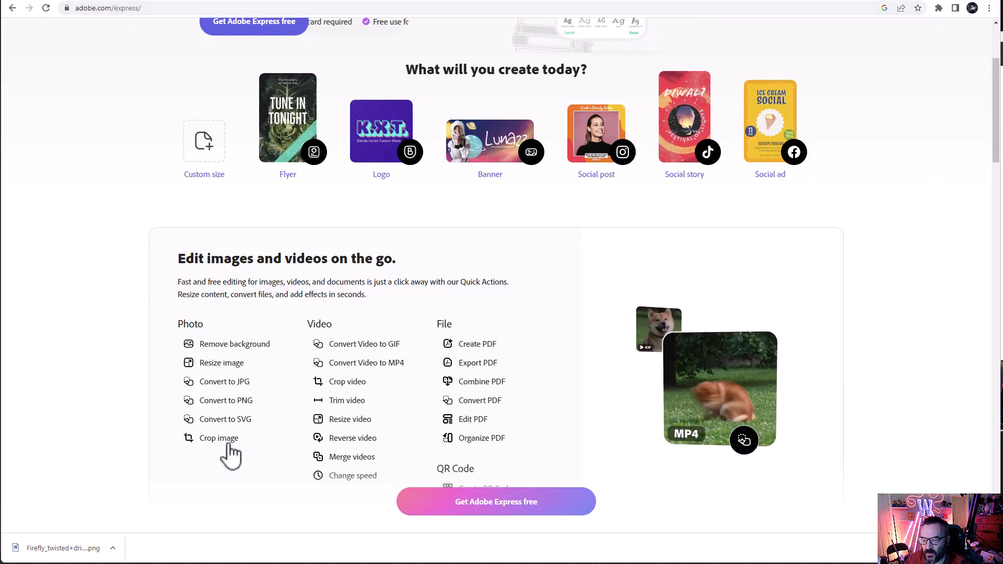
Step: Convert the driftwood Firefly PNG to SVG in Adobe Express and download it
left_click(226, 418)
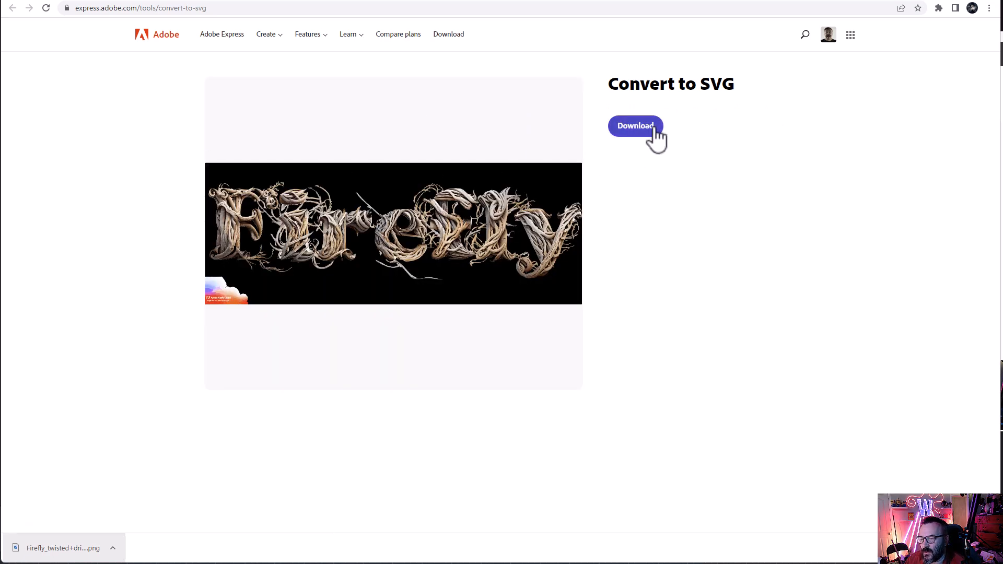
left_click(634, 125)
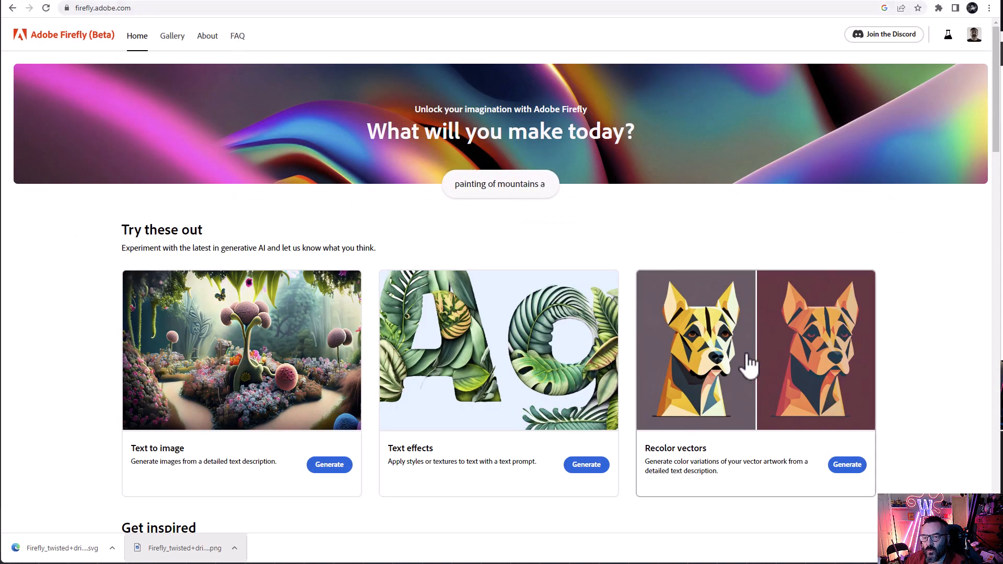
Step: Load the driftwood SVG into Recolor vectors and generate recolorings from 'Fire, ice, air, earth'
left_click(846, 464)
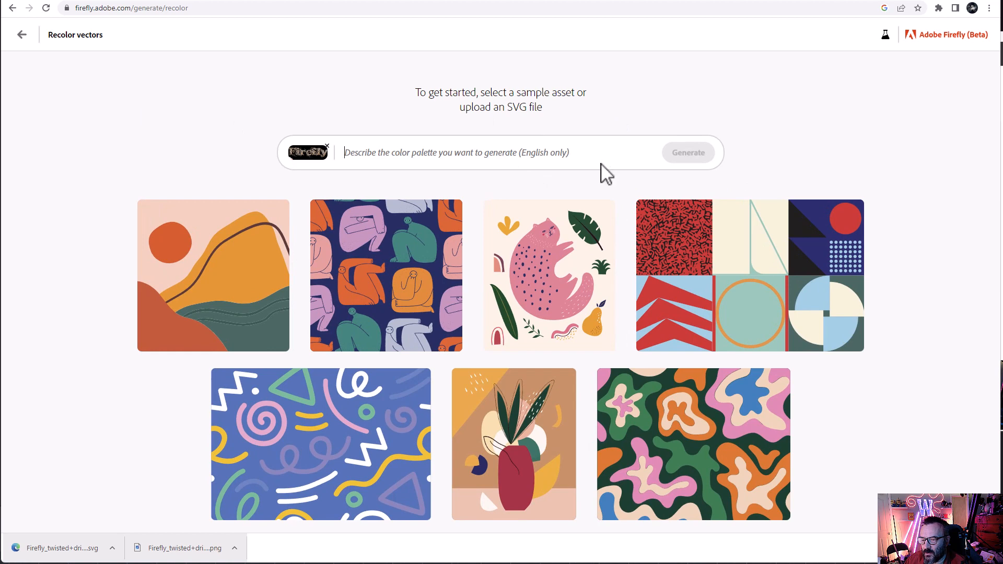
type("F")
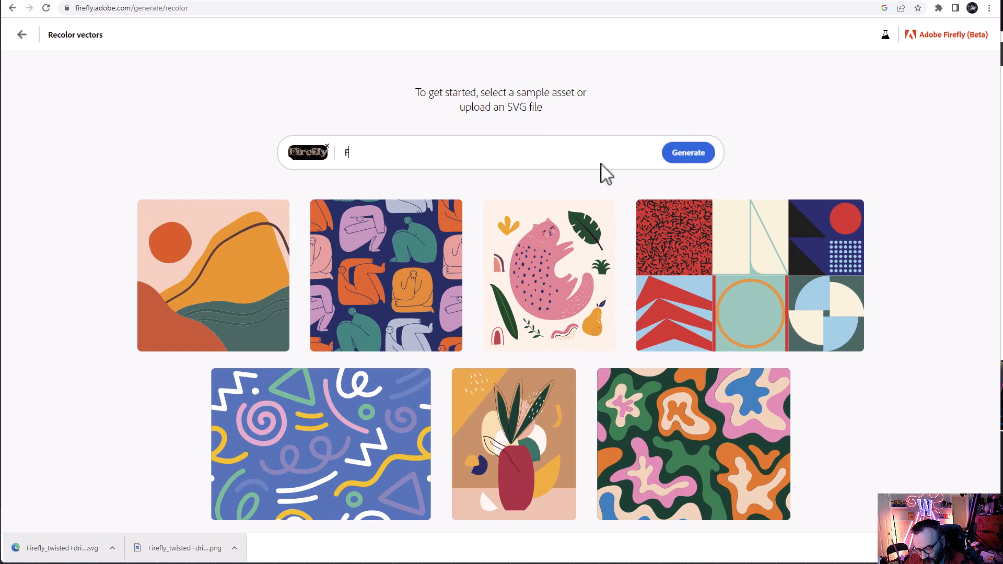
type("ire,")
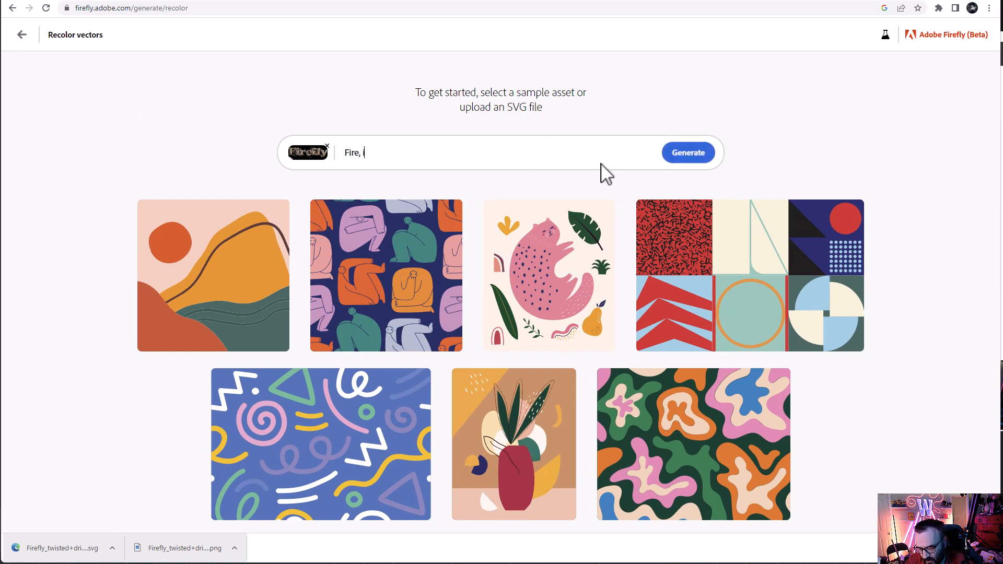
type("ice, air, earth")
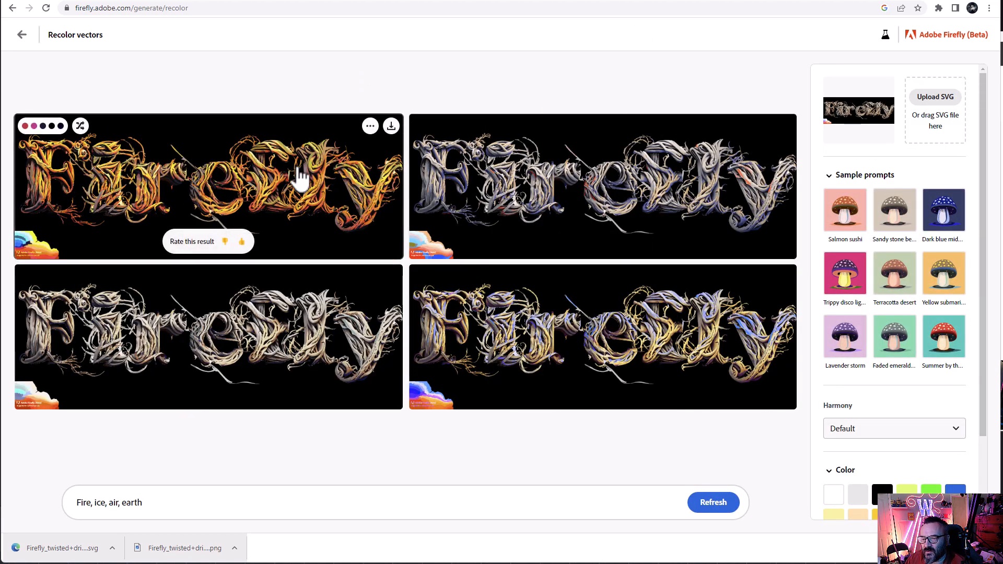
mouse_move(649, 181)
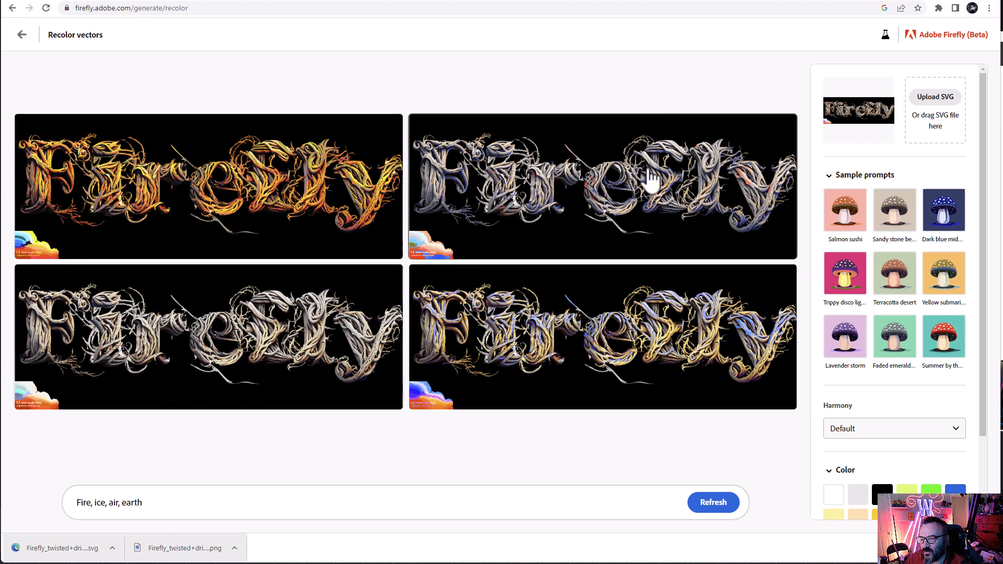
mouse_move(464, 371)
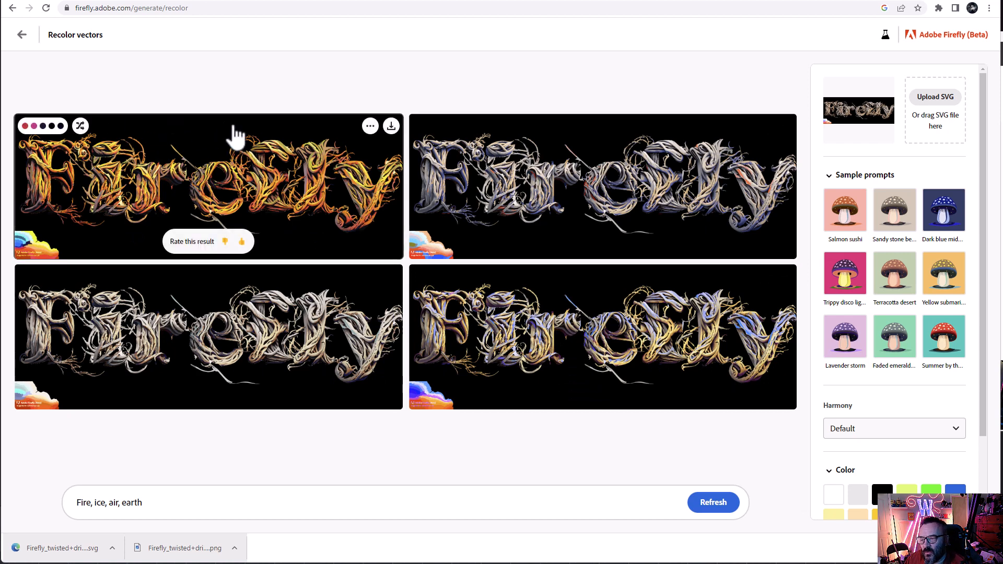
mouse_move(214, 148)
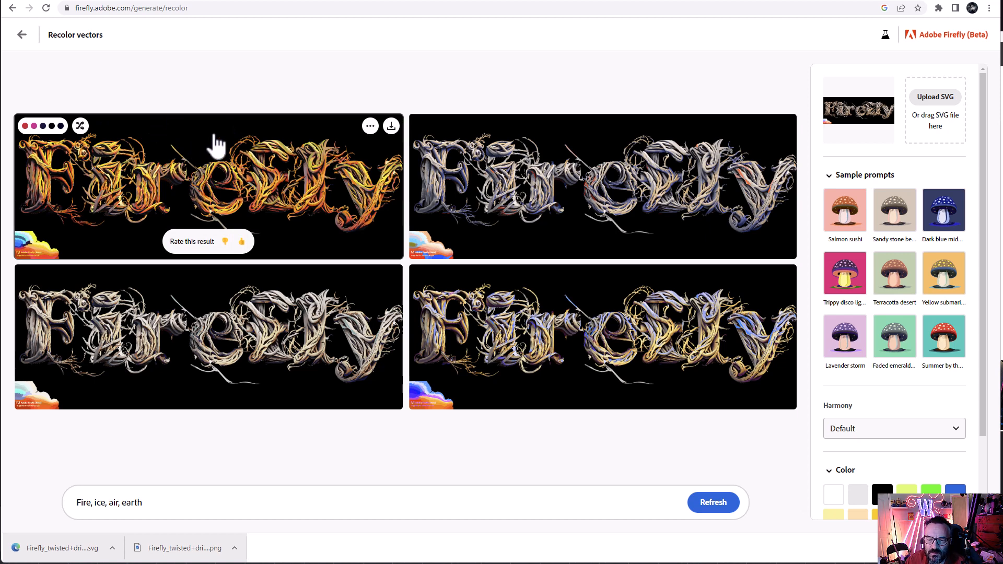
mouse_move(598, 392)
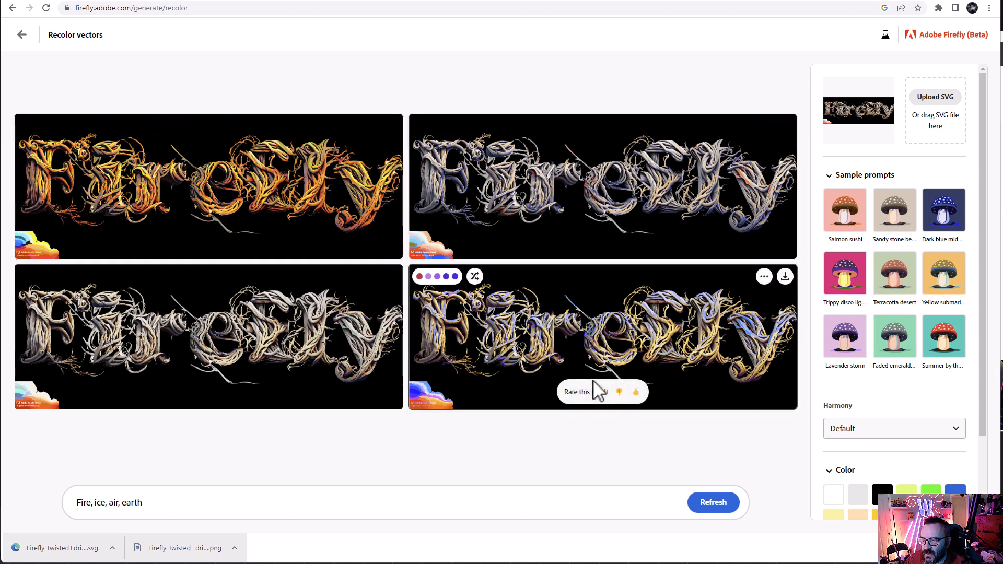
Step: Return to the Firefly home page after reviewing the four recolored variations
left_click(21, 34)
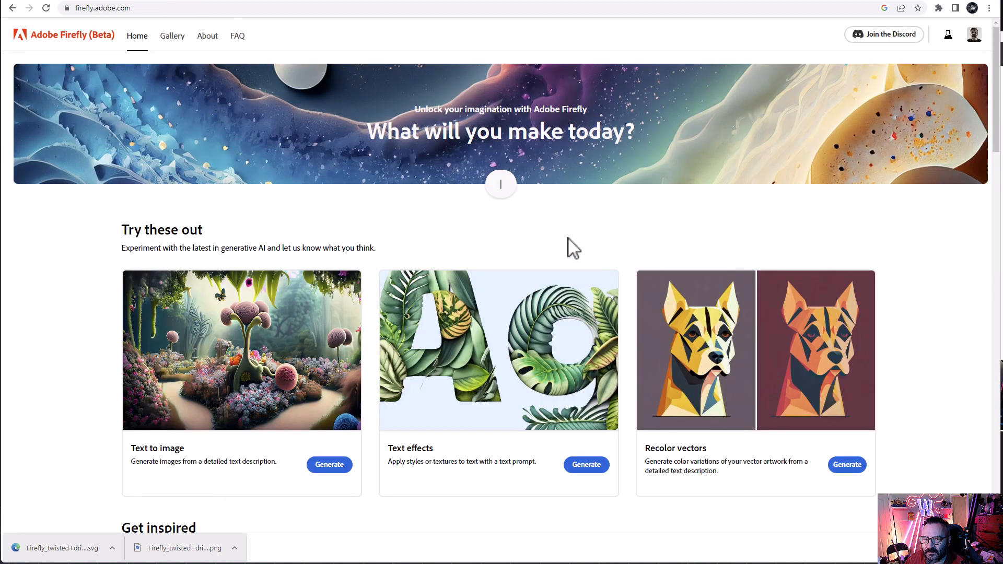
type("concept art de")
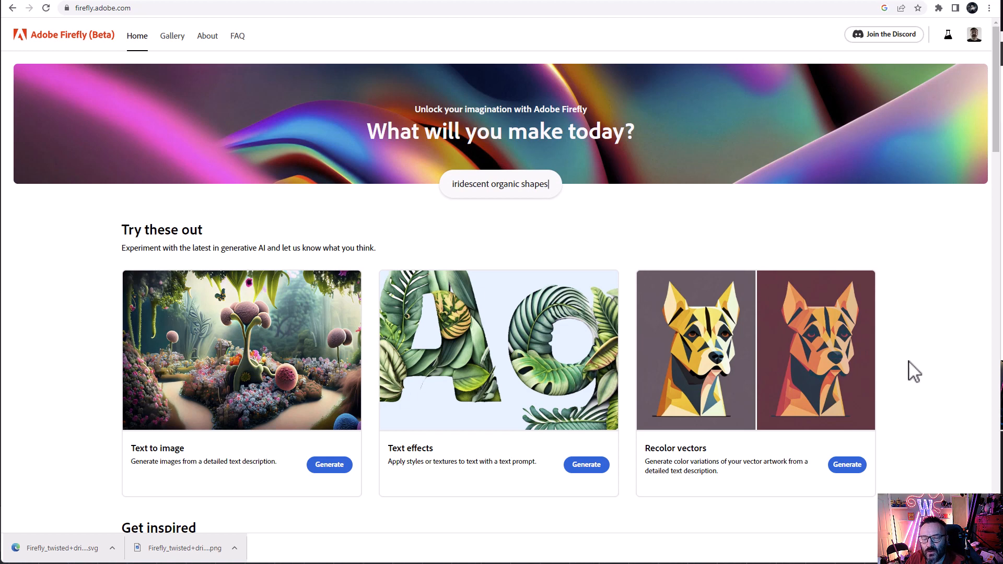
type("pain")
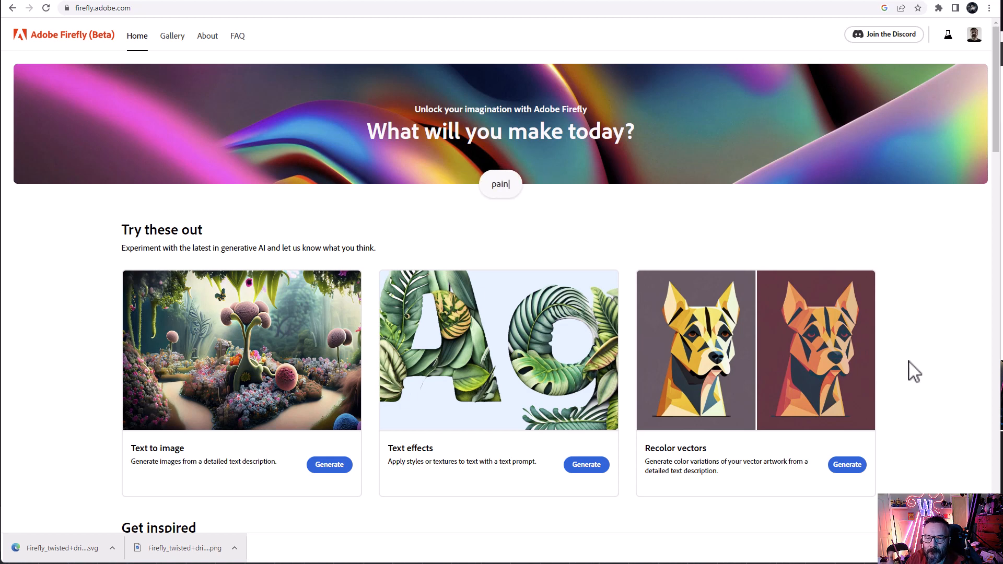
type("painting of mountains a")
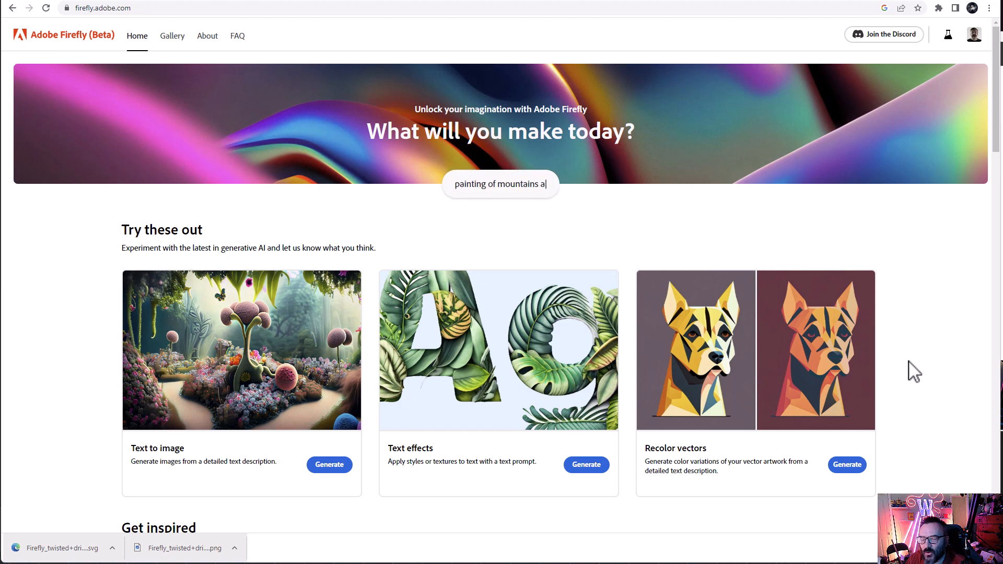
type("nd trees")
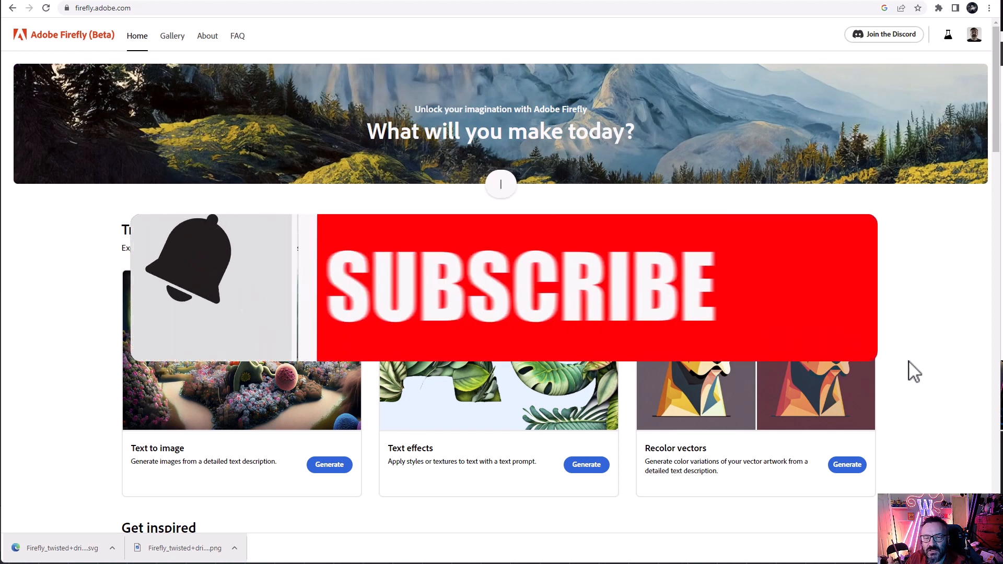
type("layered paper g")
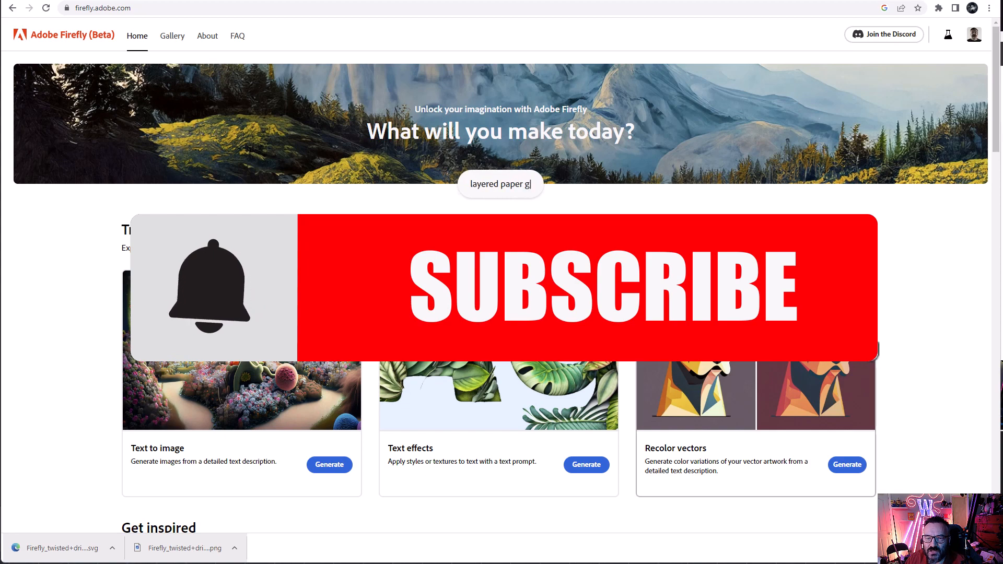
type("alaxy")
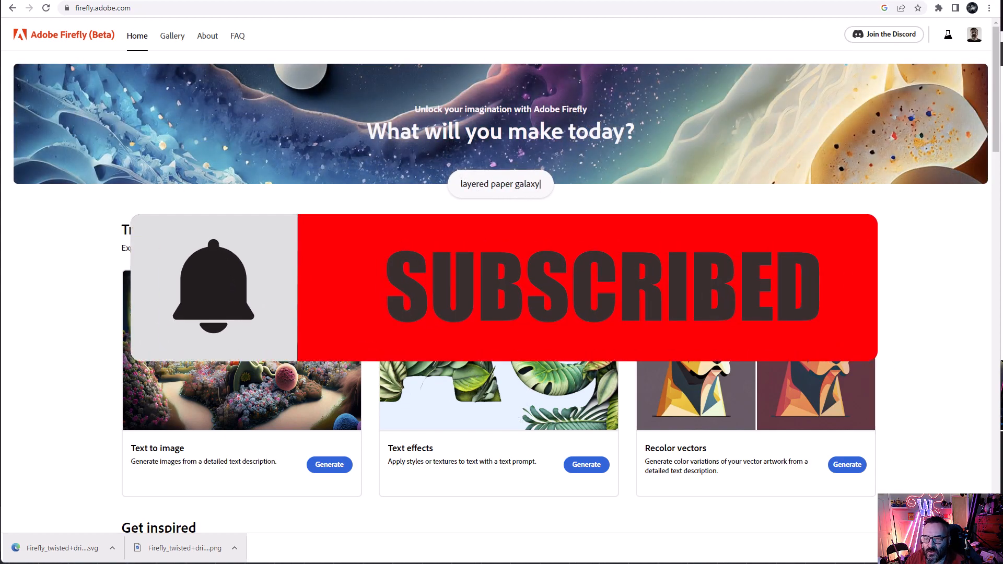
type("c")
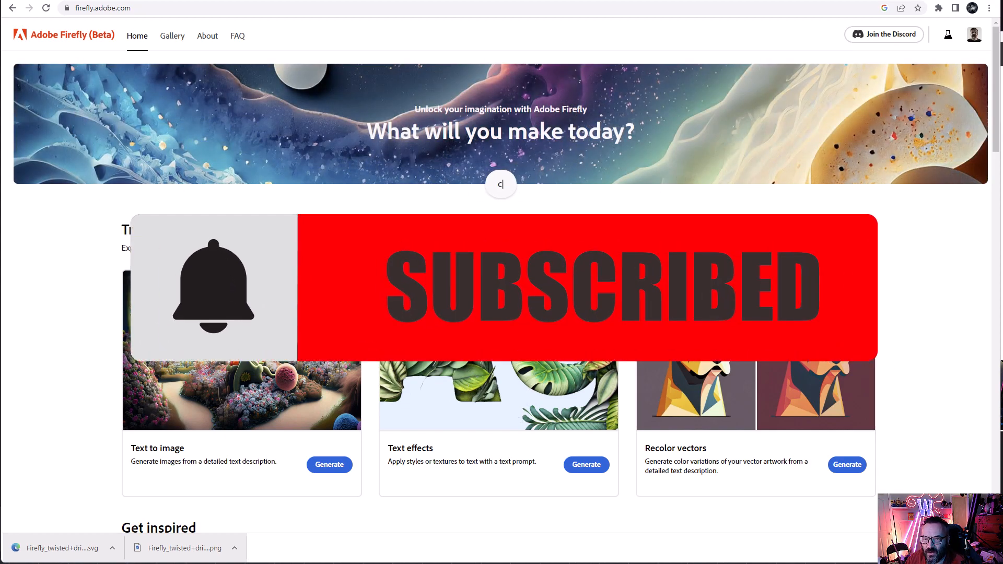
type("oncept art desert")
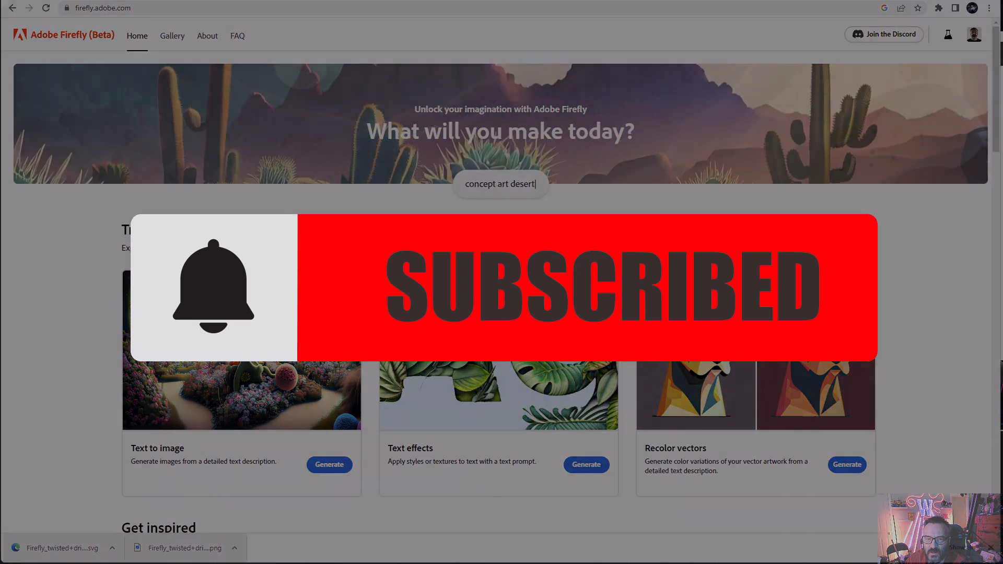